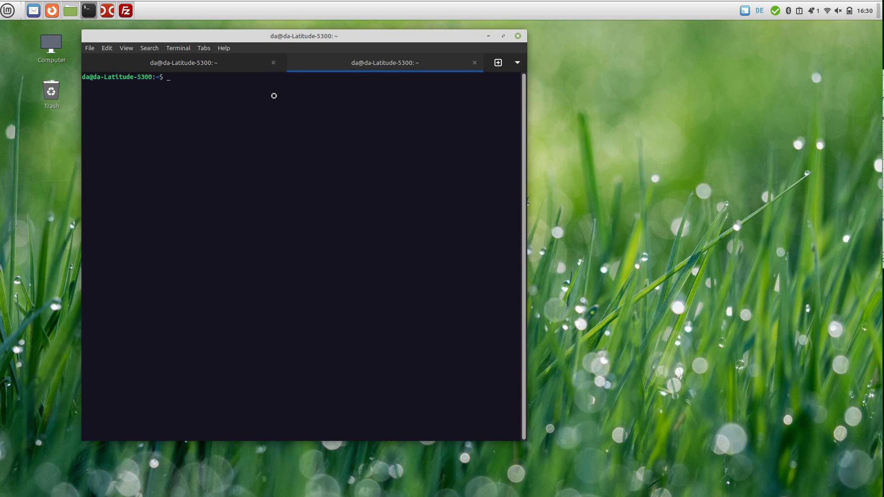
- Run upower -e to list battery_BAT0, line_power_AC, USB-C power source and DisplayDevice
type("upower")
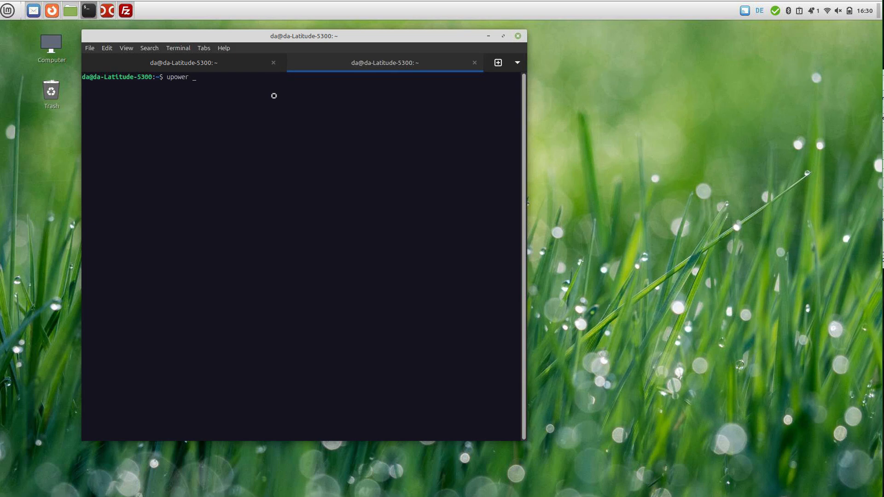
type("-e")
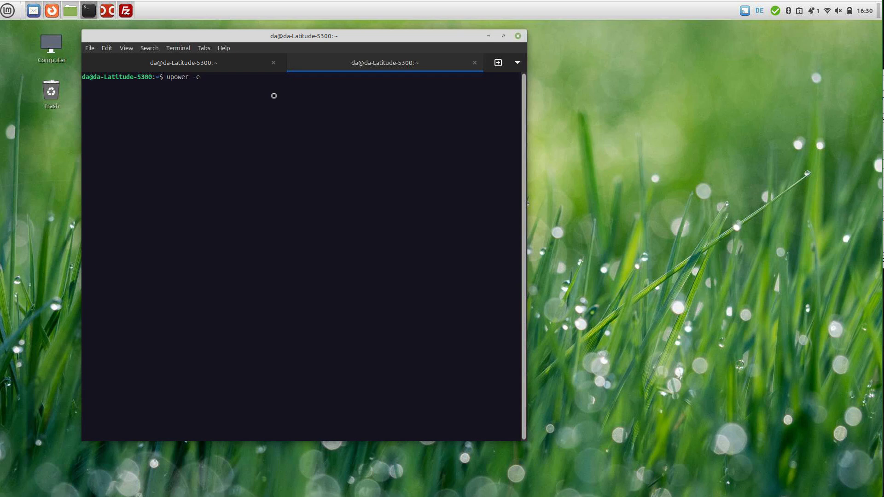
key("Return")
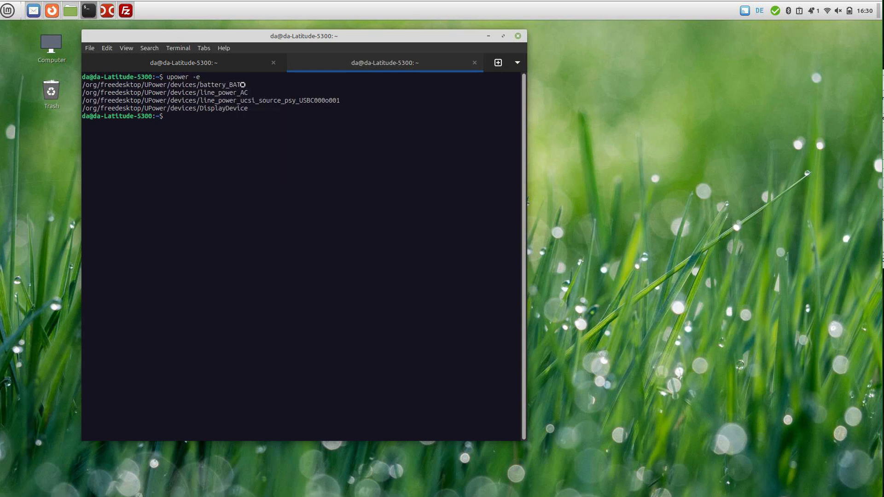
- Run upower -i on the pasted battery_BAT0 path to show its energy and capacity details
right_click(163, 85)
type("u")
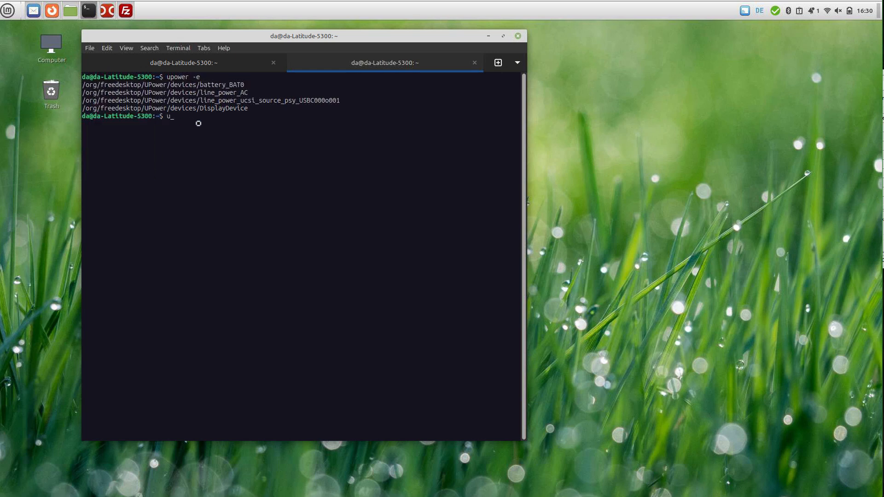
type("power -i")
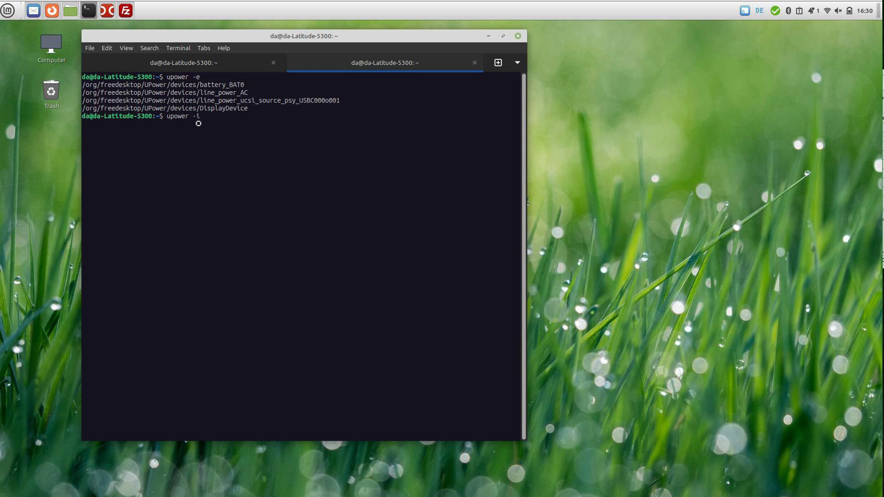
right_click(198, 123)
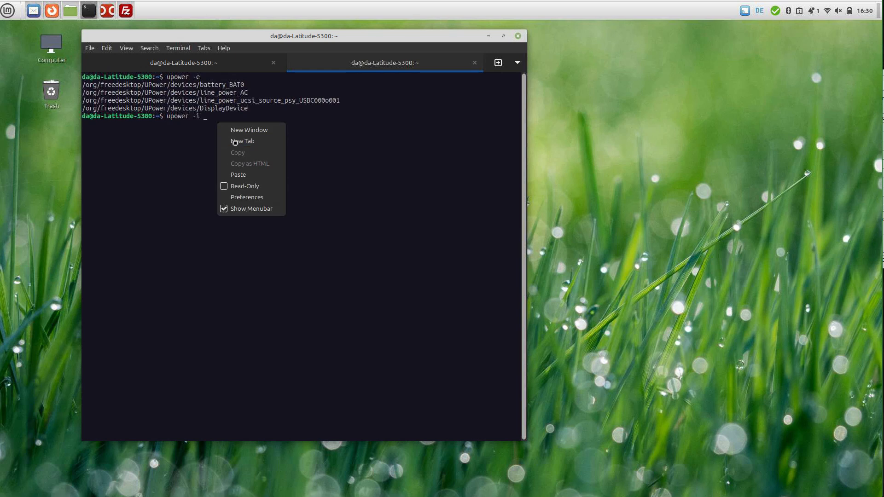
left_click(238, 174)
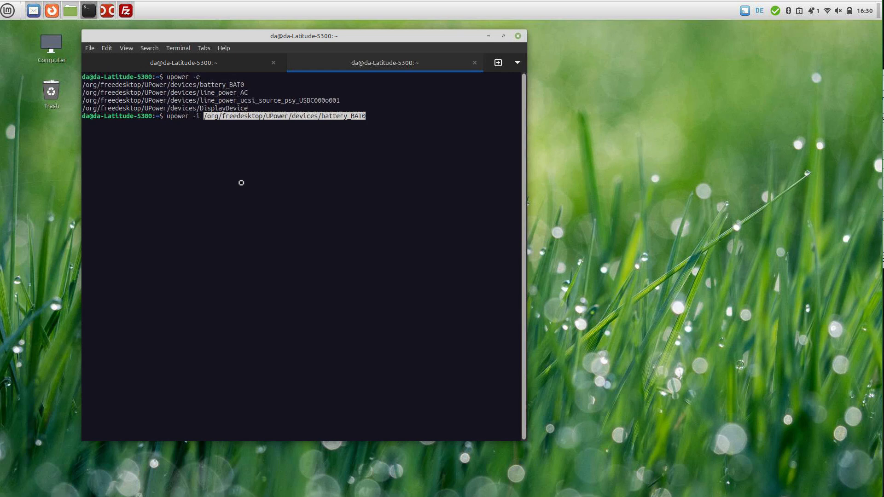
key("Return")
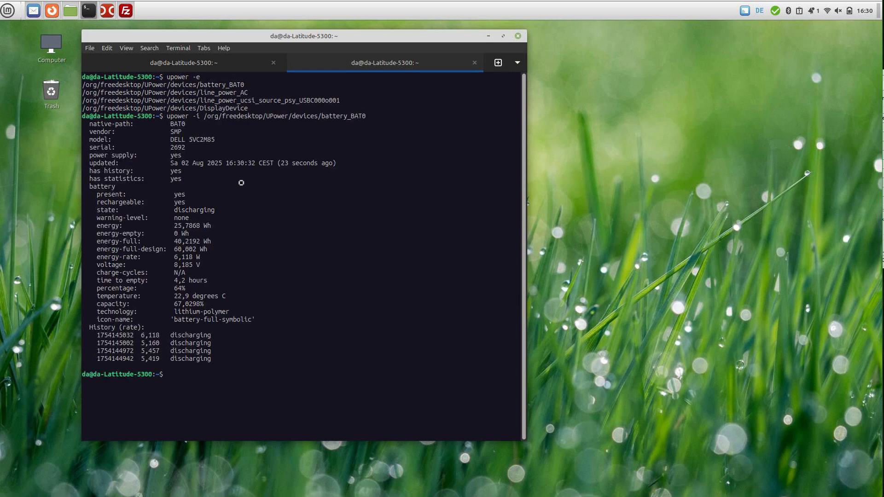
mouse_move(241, 116)
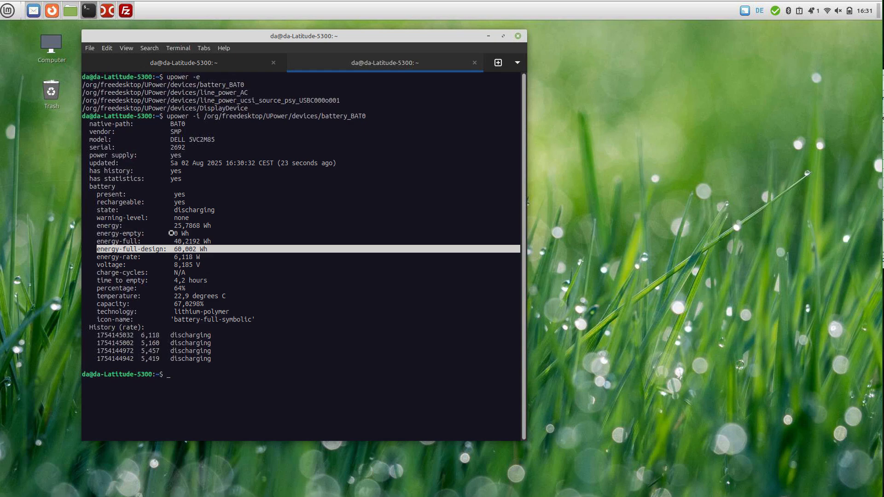
mouse_move(211, 241)
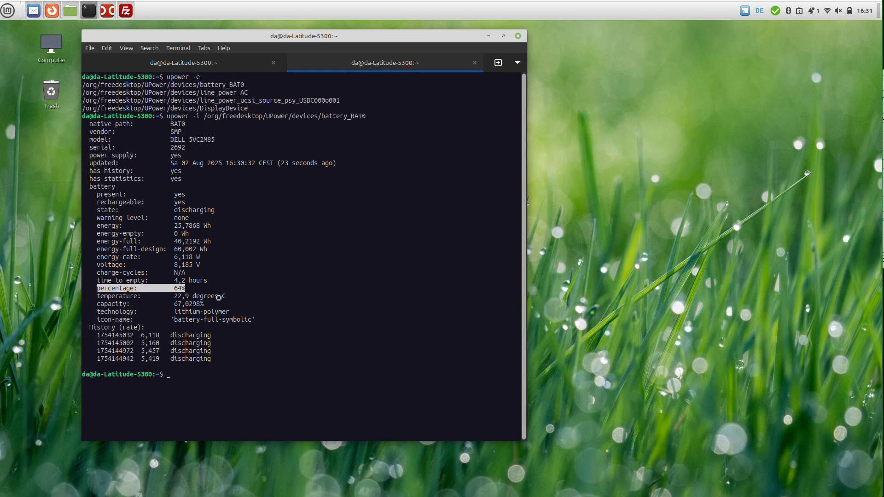
mouse_move(213, 249)
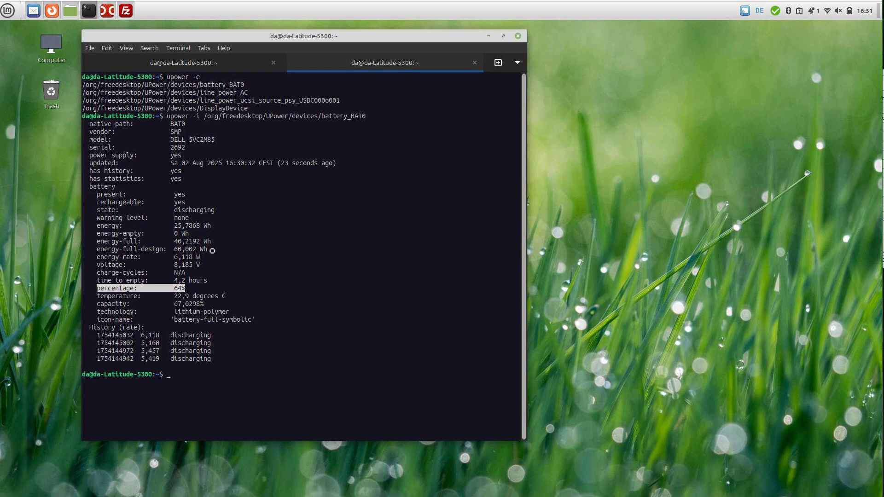
mouse_move(228, 249)
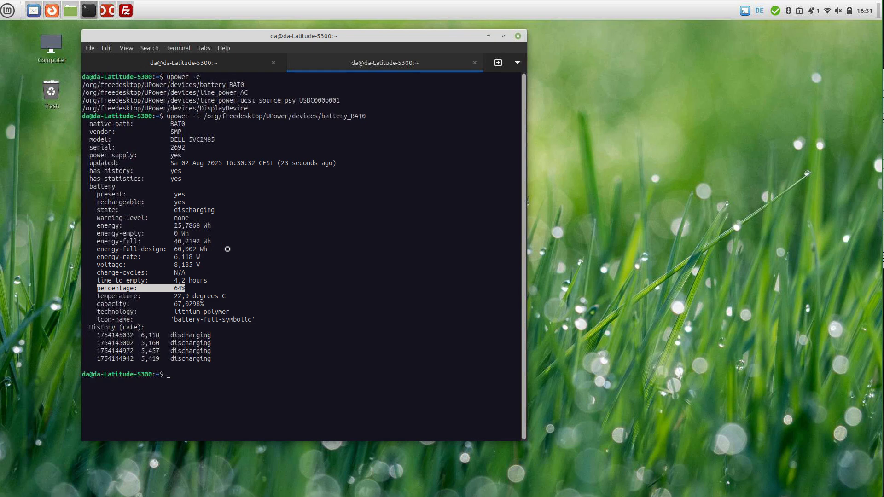